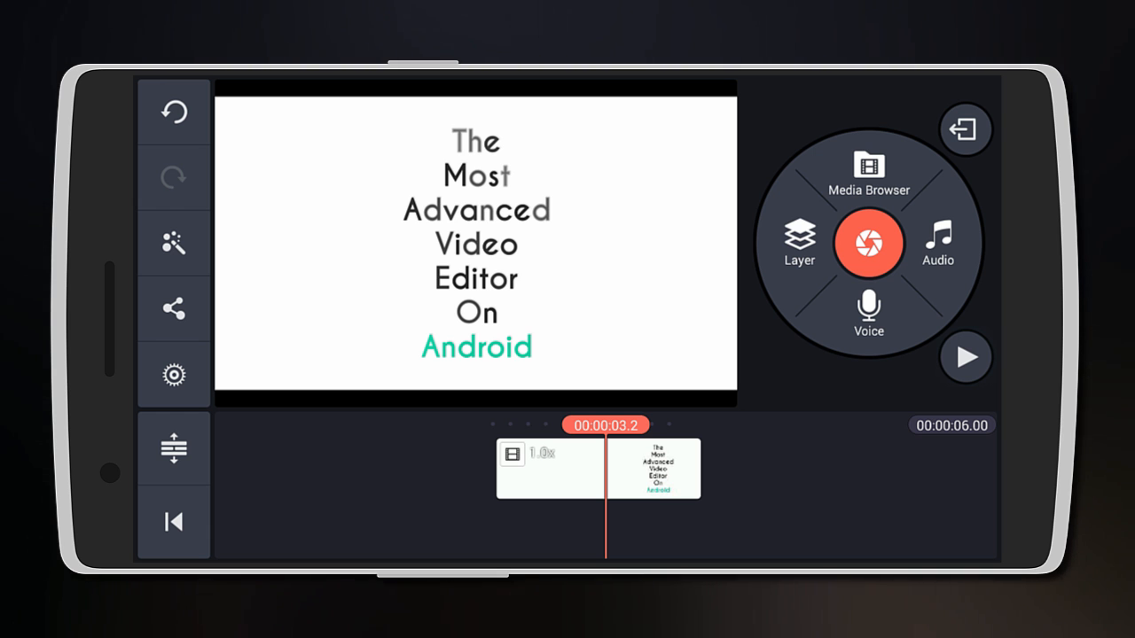
# Select the 6-second title clip and open its list of Clip Effect categories
pyautogui.click(598, 468)
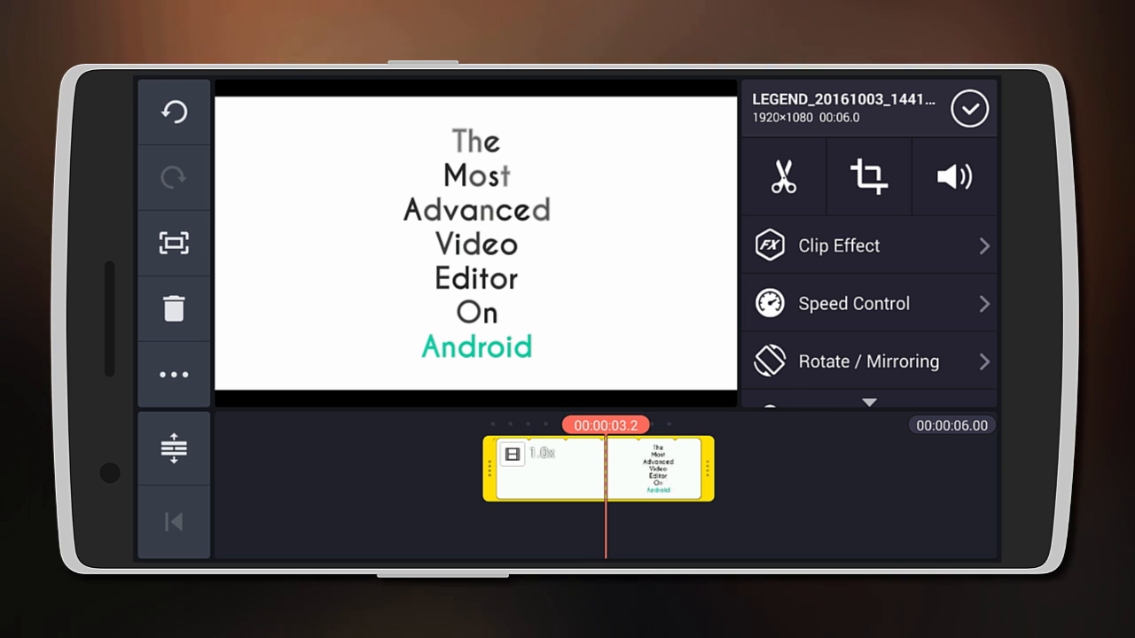
pyautogui.click(955, 175)
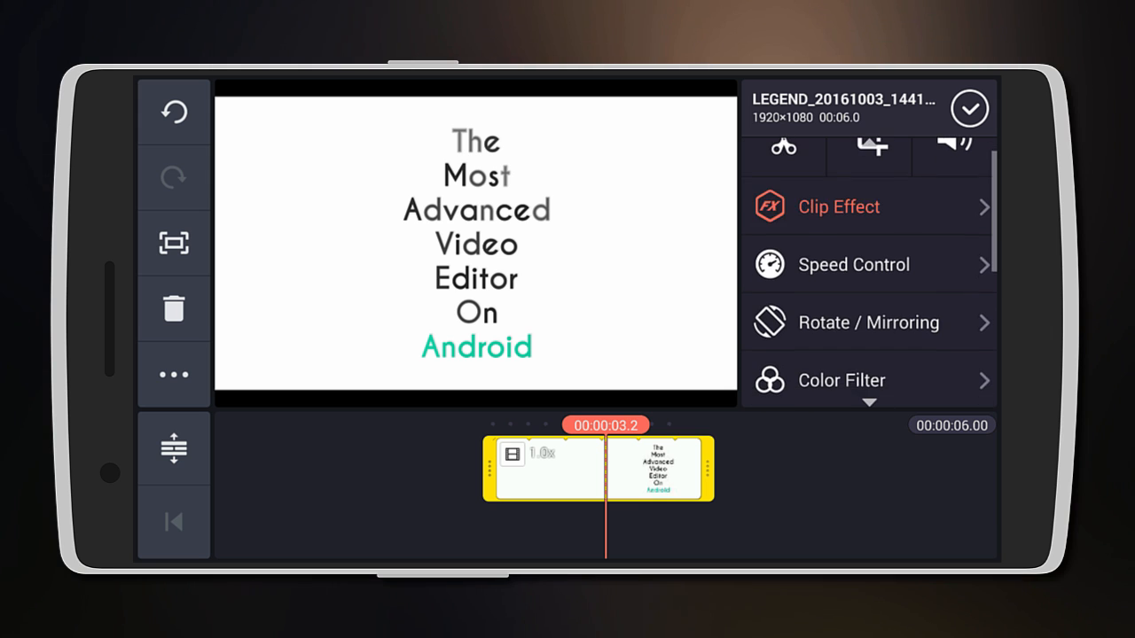
pyautogui.click(838, 207)
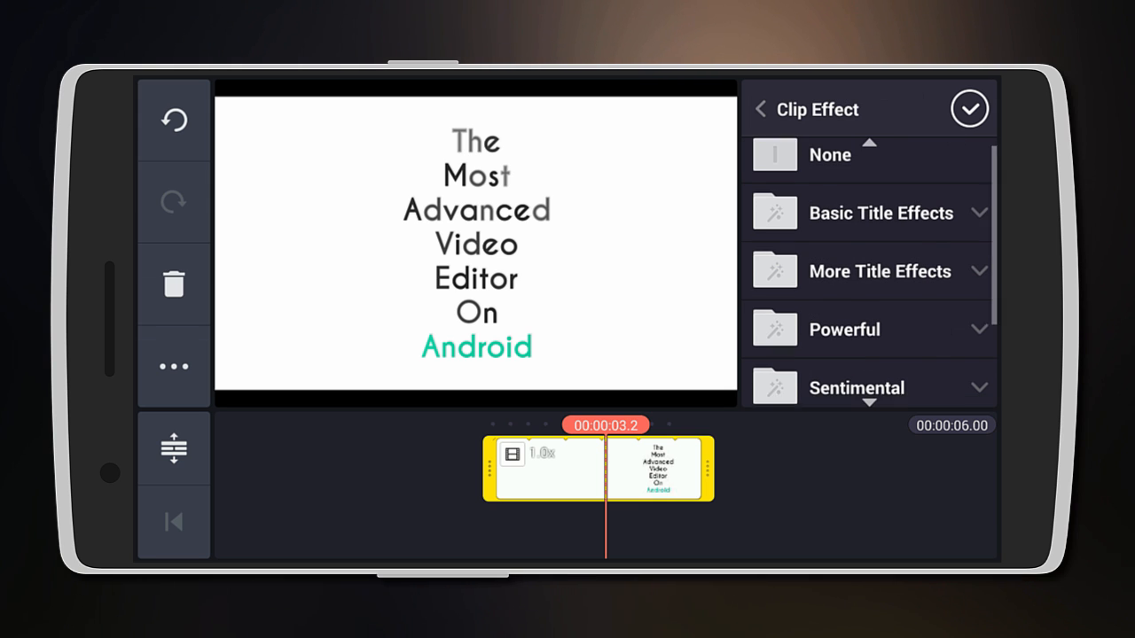
pyautogui.scroll(-3)
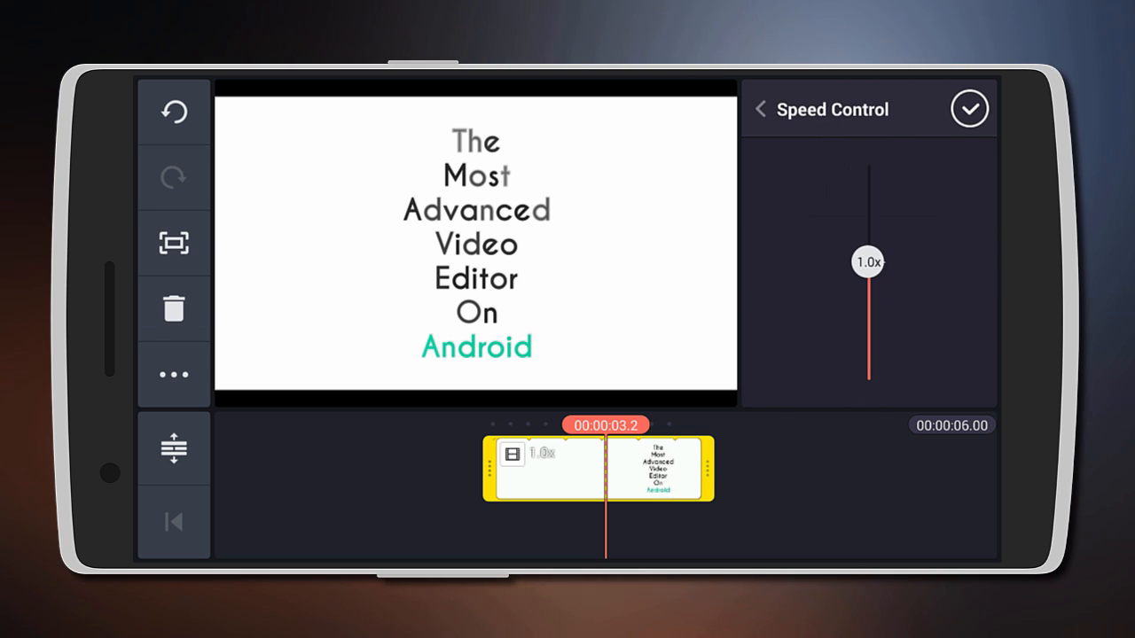
# Preview the title clip's Rotate/Mirroring and Color Filter options without changing anything
pyautogui.click(761, 109)
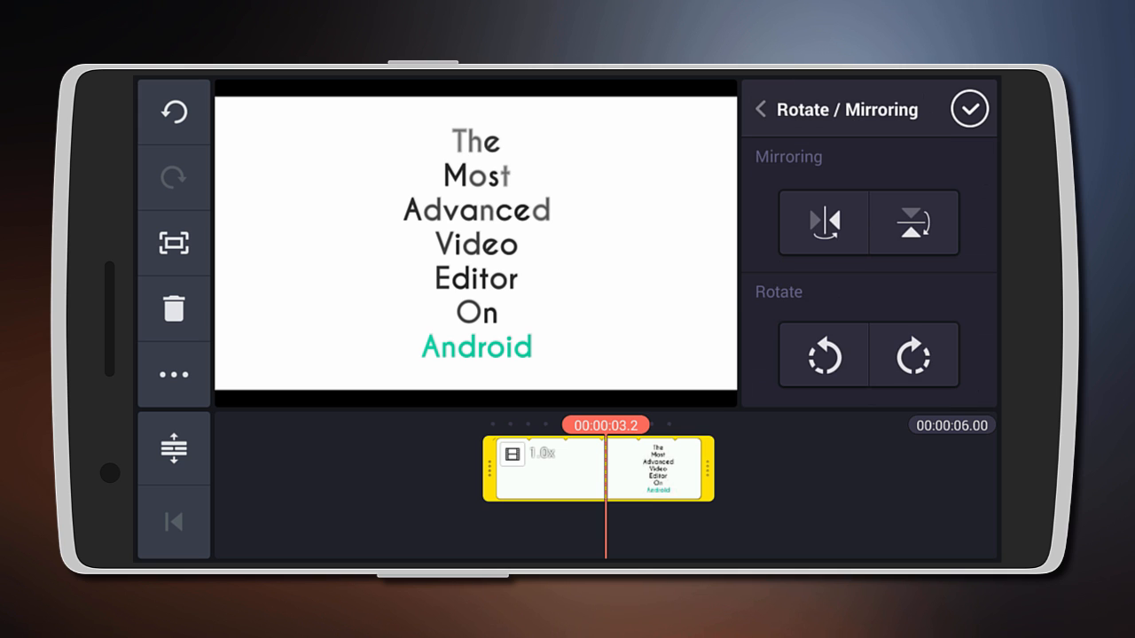
pyautogui.click(760, 109)
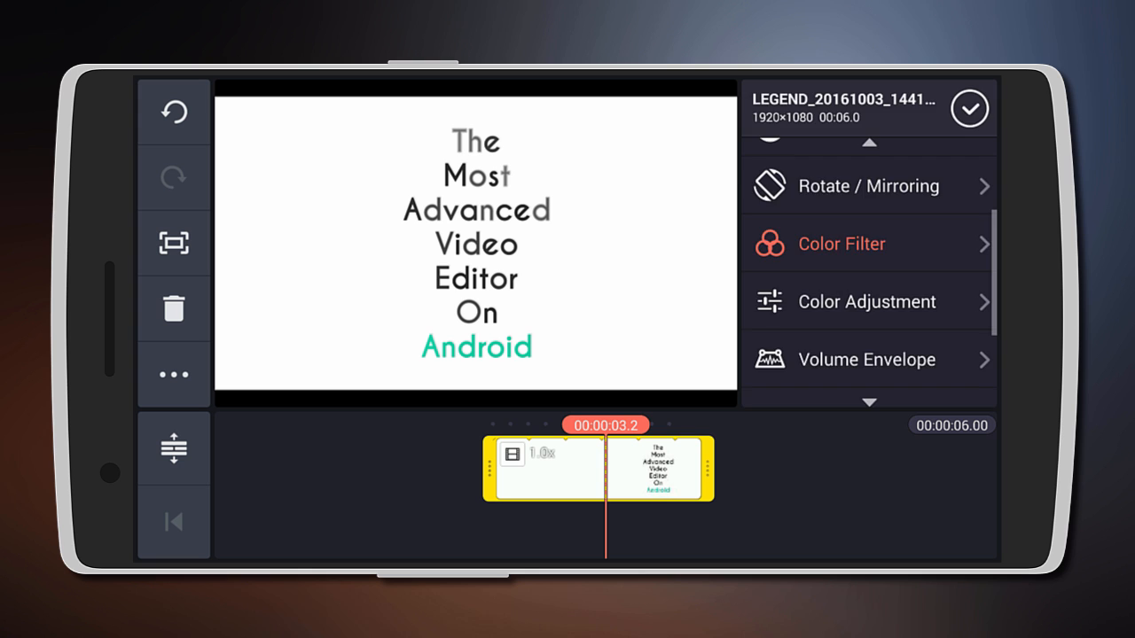
pyautogui.click(840, 243)
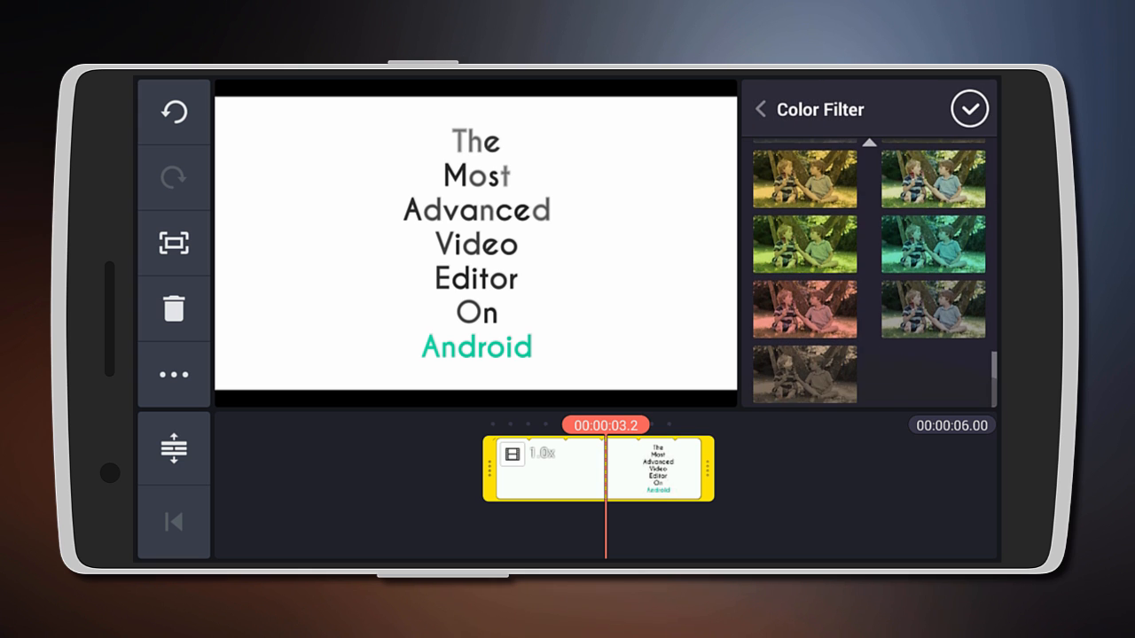
pyautogui.click(761, 108)
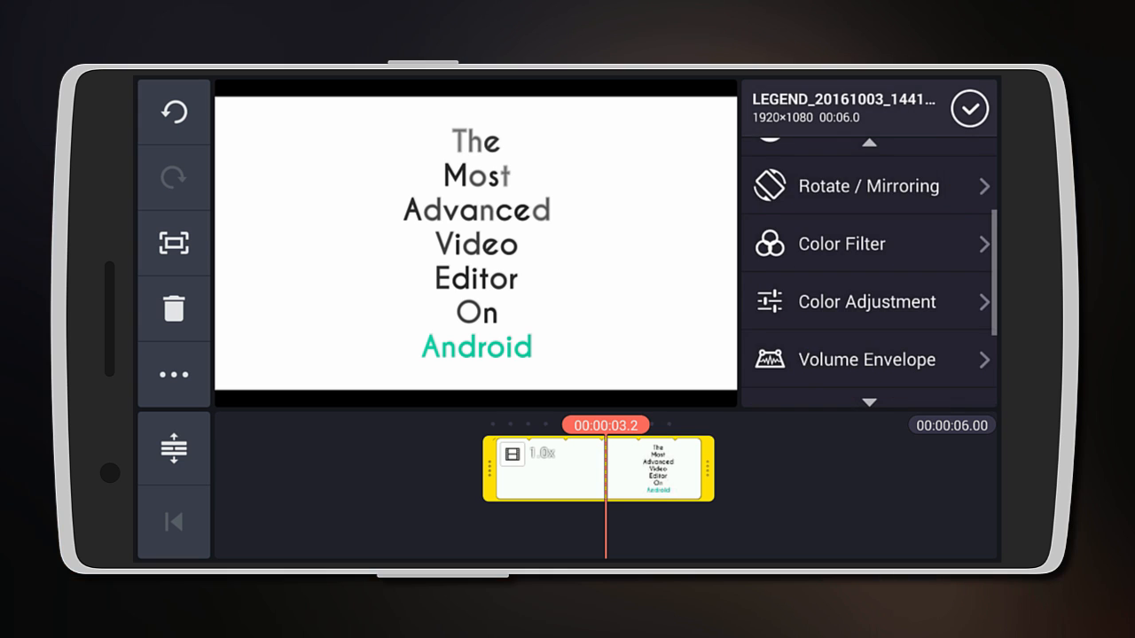
# Preview Color Adjustment and Volume Envelope, then close the clip options with the clip unchanged
pyautogui.click(866, 302)
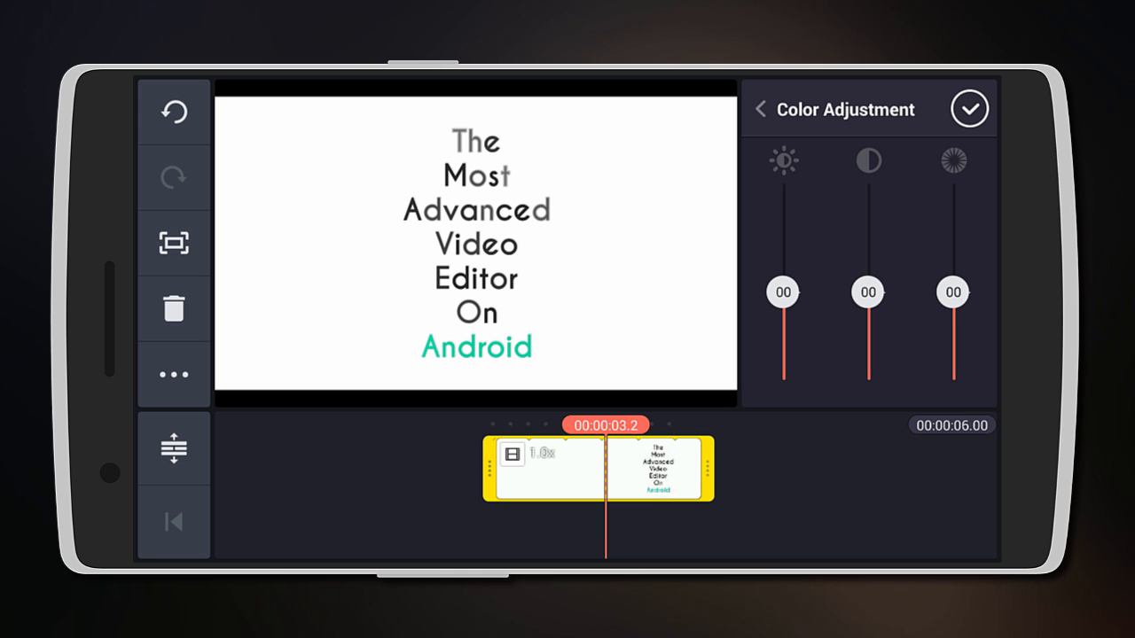
pyautogui.click(761, 109)
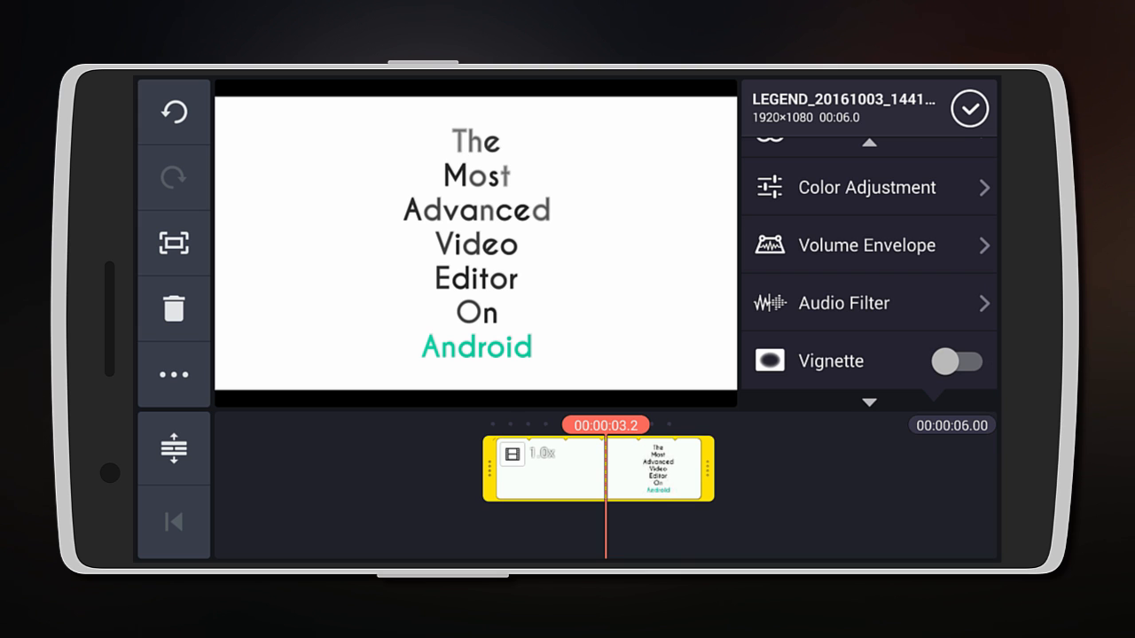
pyautogui.click(867, 245)
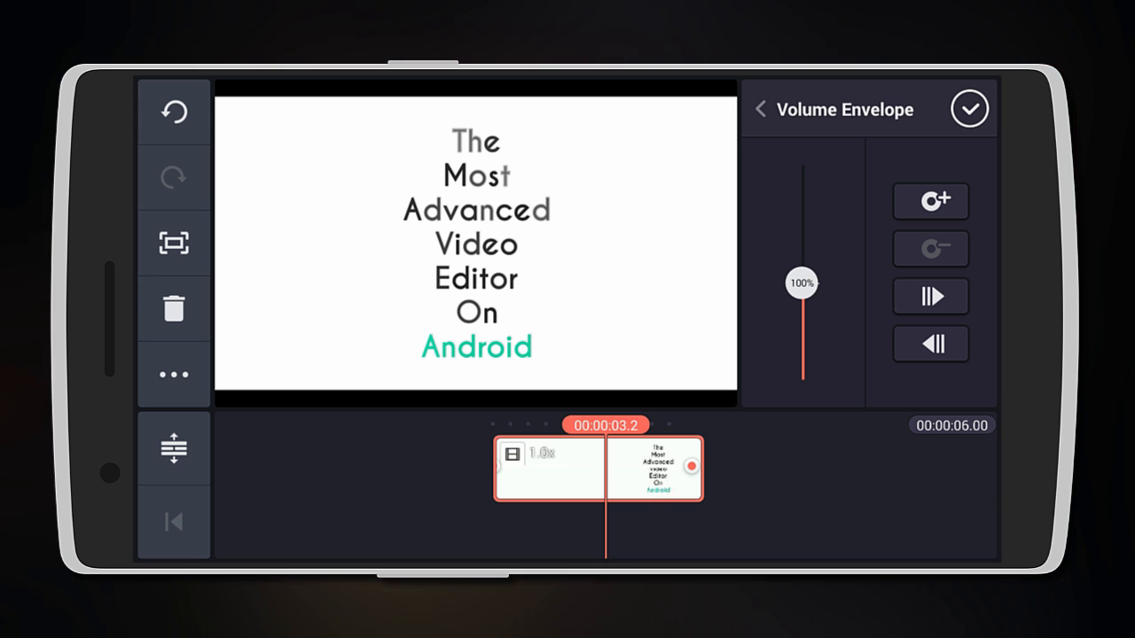
pyautogui.click(761, 109)
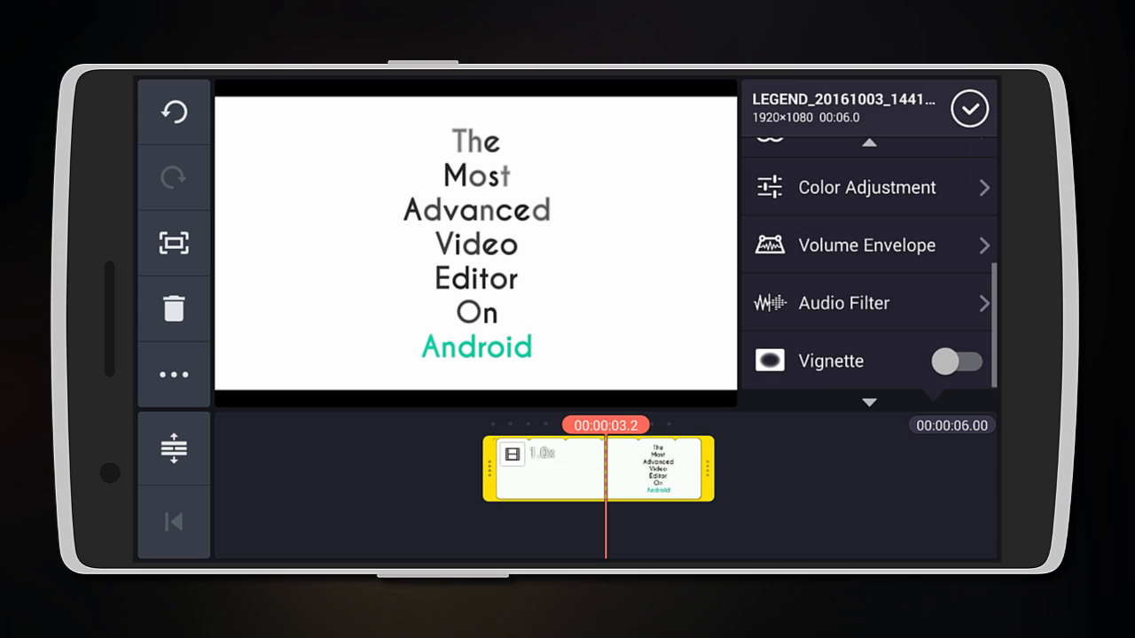
pyautogui.click(843, 303)
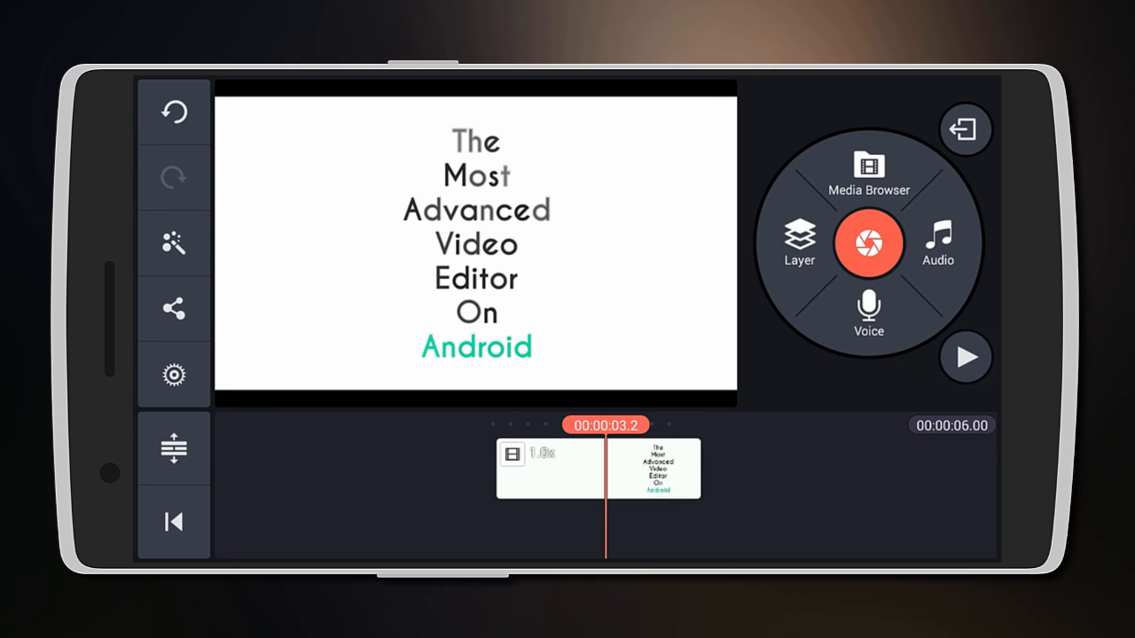
# Try a handwriting layer over the title clip in red
pyautogui.click(869, 308)
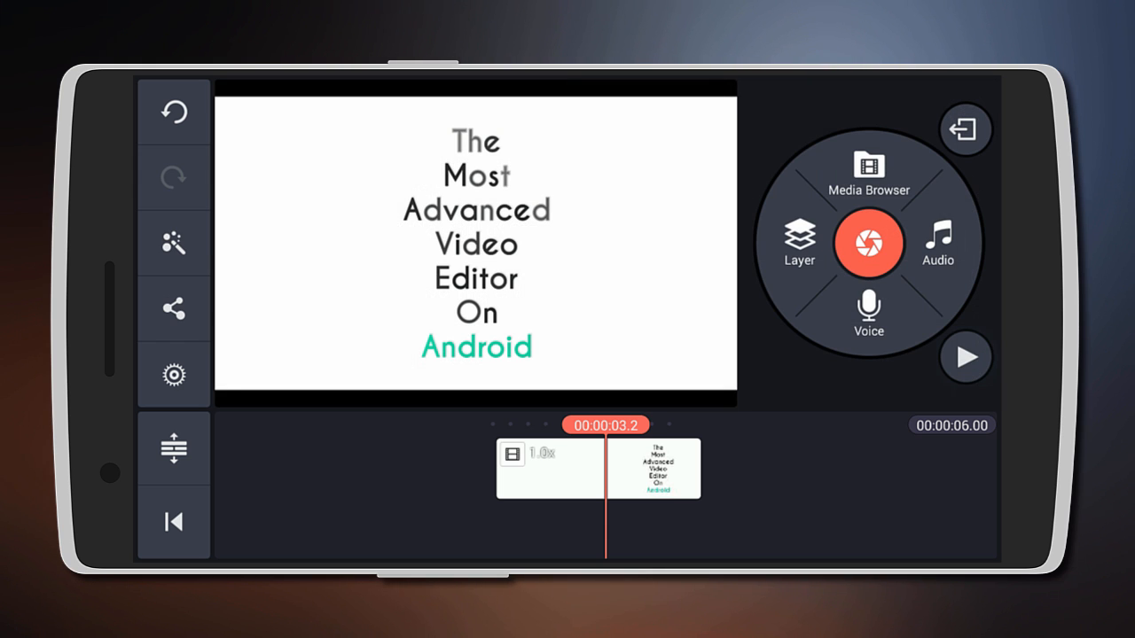
pyautogui.click(799, 244)
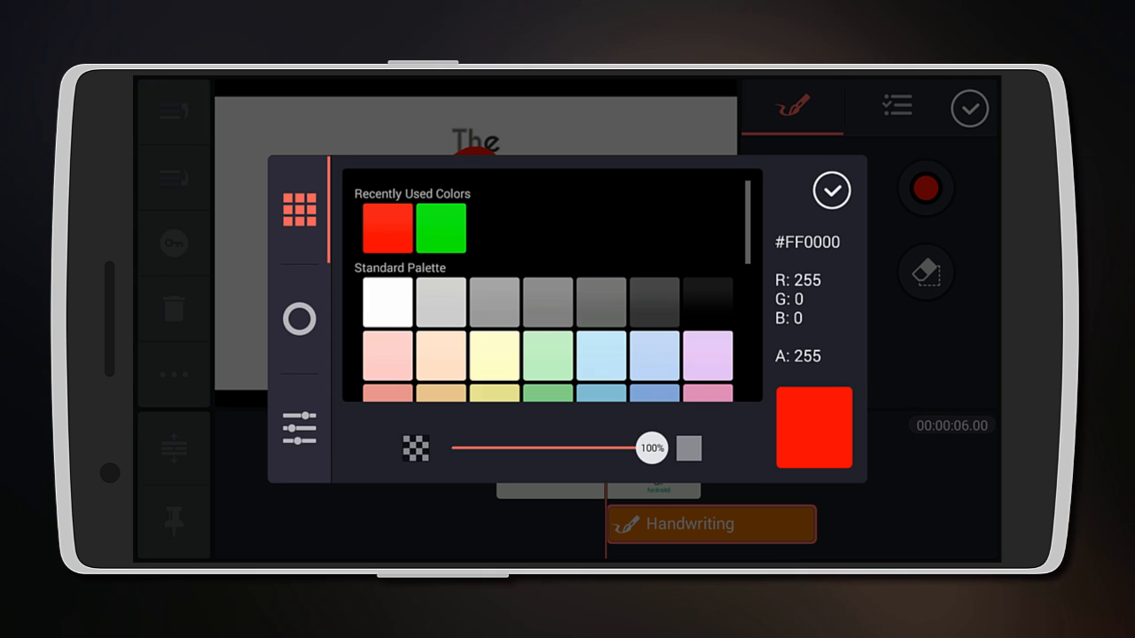
pyautogui.click(831, 190)
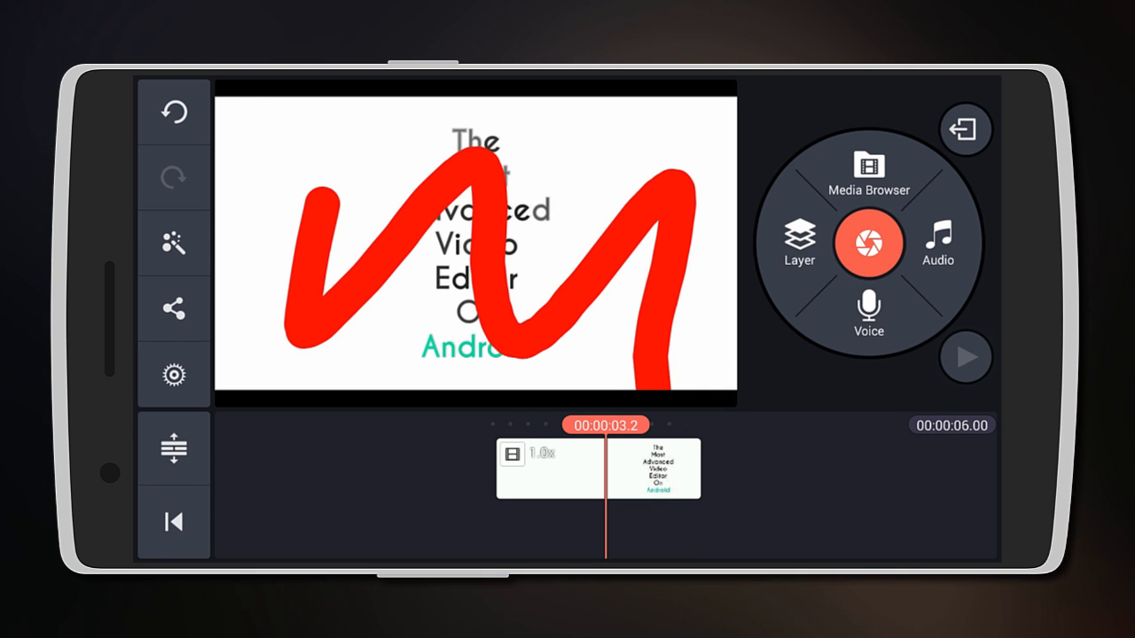
# Browse the available stickers, discard them, and show the layer types again
pyautogui.click(799, 244)
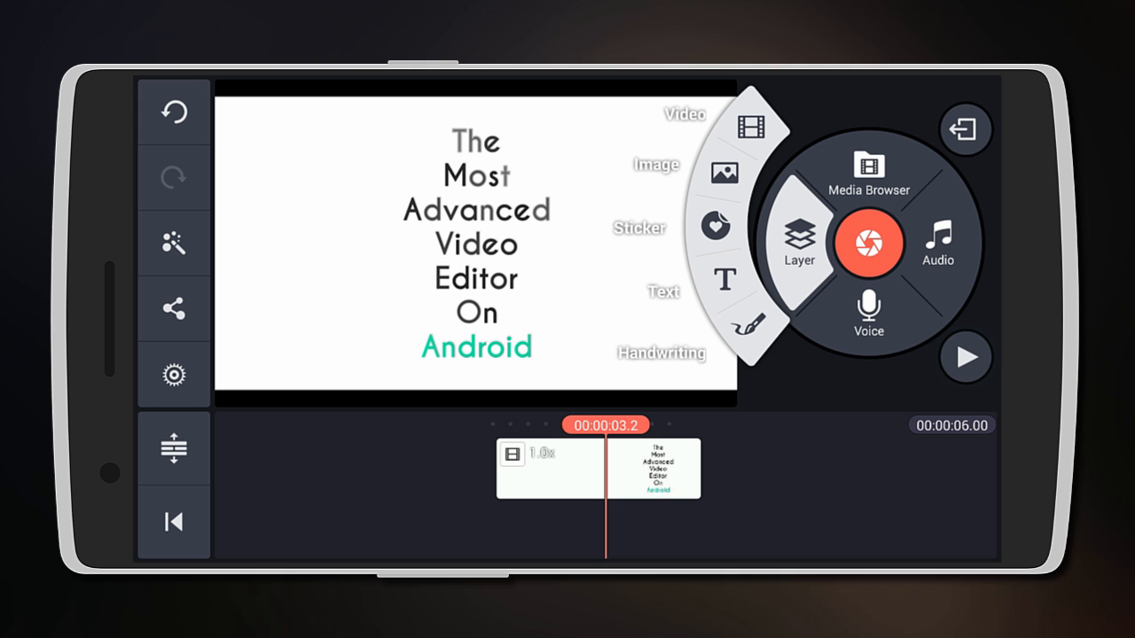
pyautogui.click(716, 227)
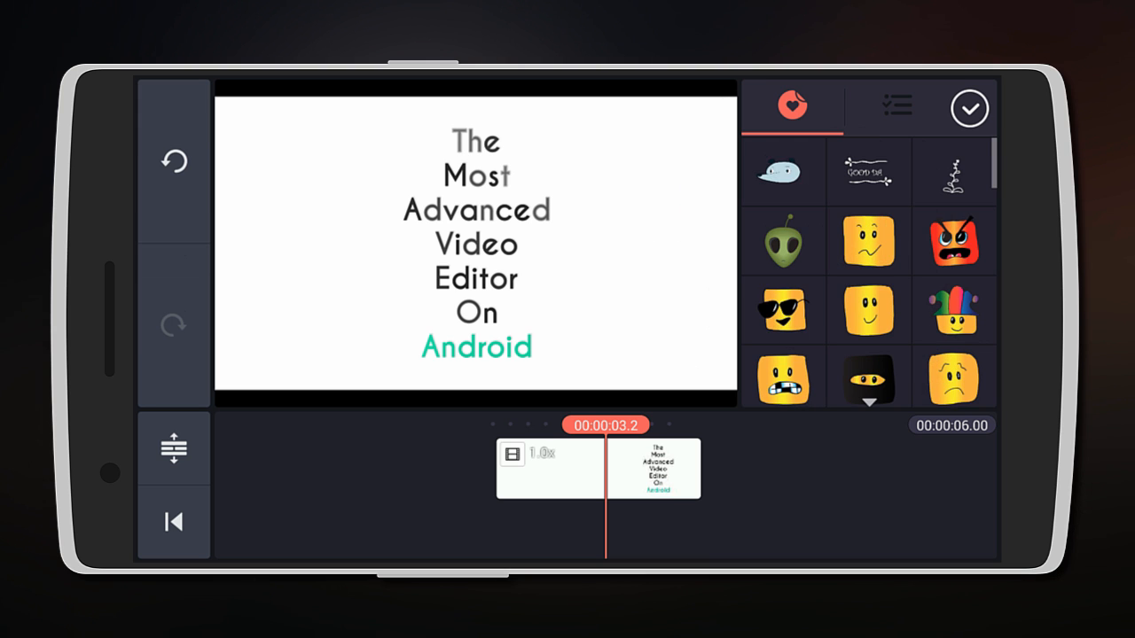
pyautogui.click(968, 109)
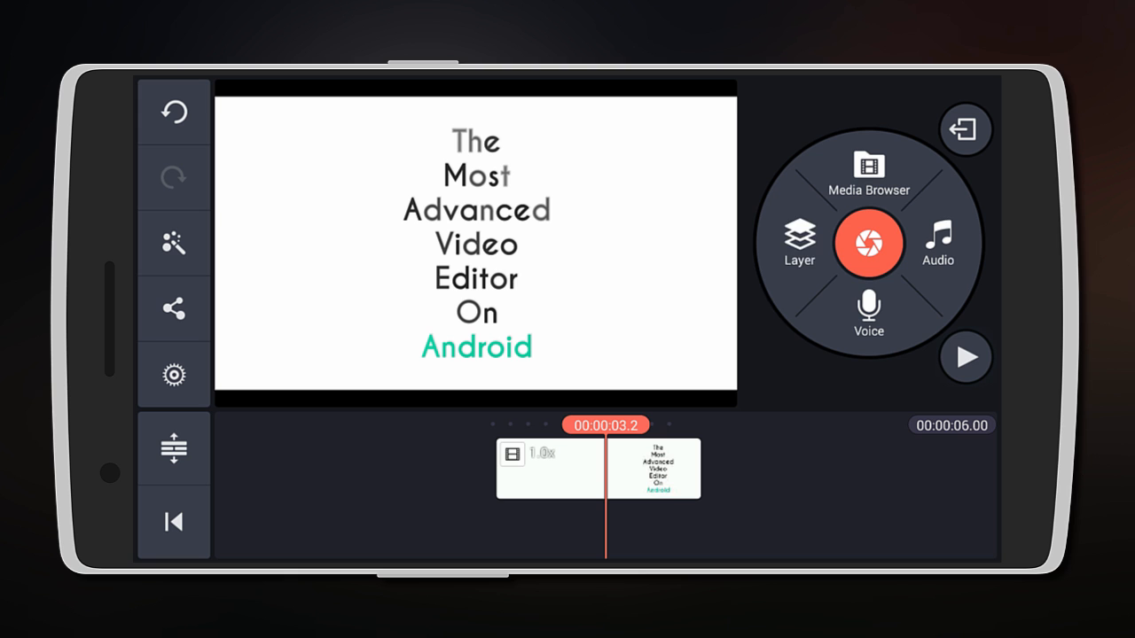
pyautogui.click(799, 244)
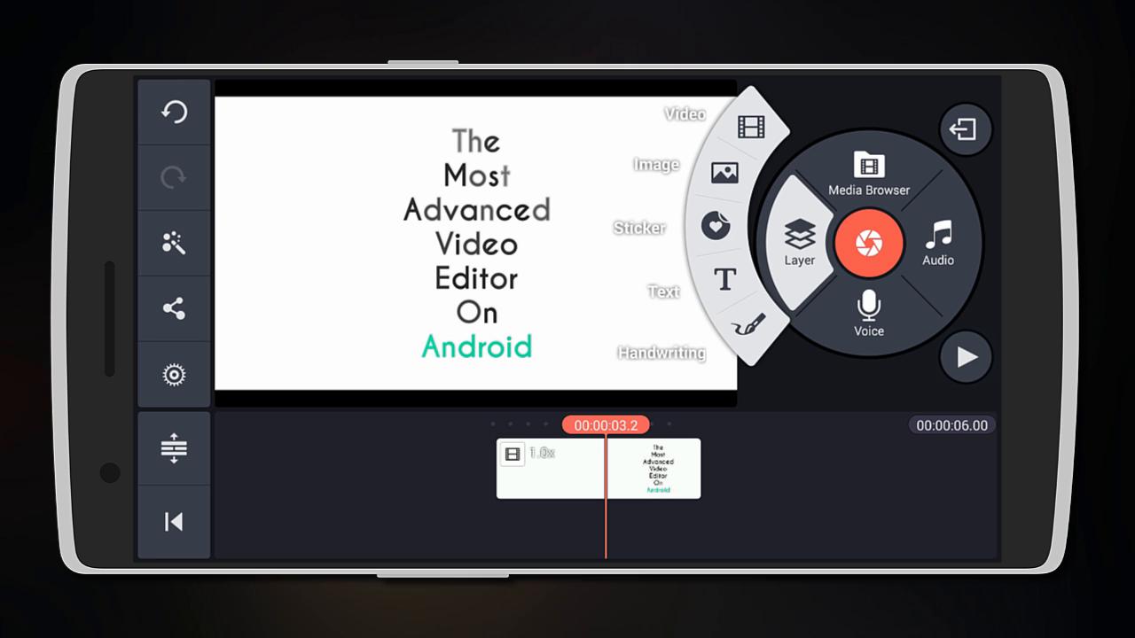
# Add the Legend clip as a video layer and tilt it slightly
pyautogui.click(867, 169)
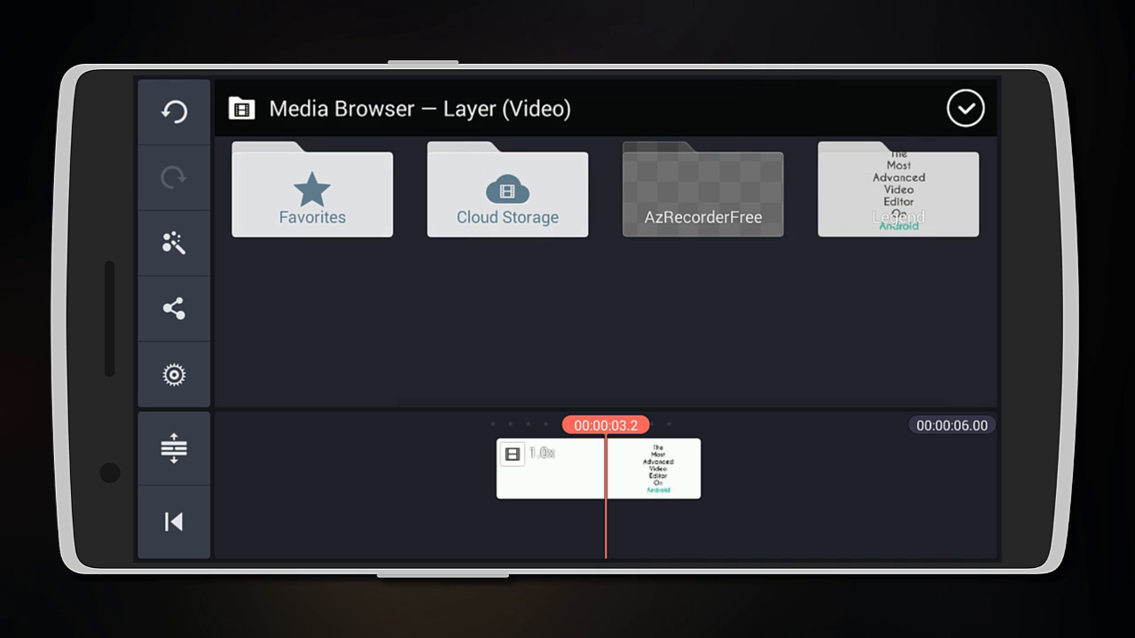
pyautogui.click(897, 191)
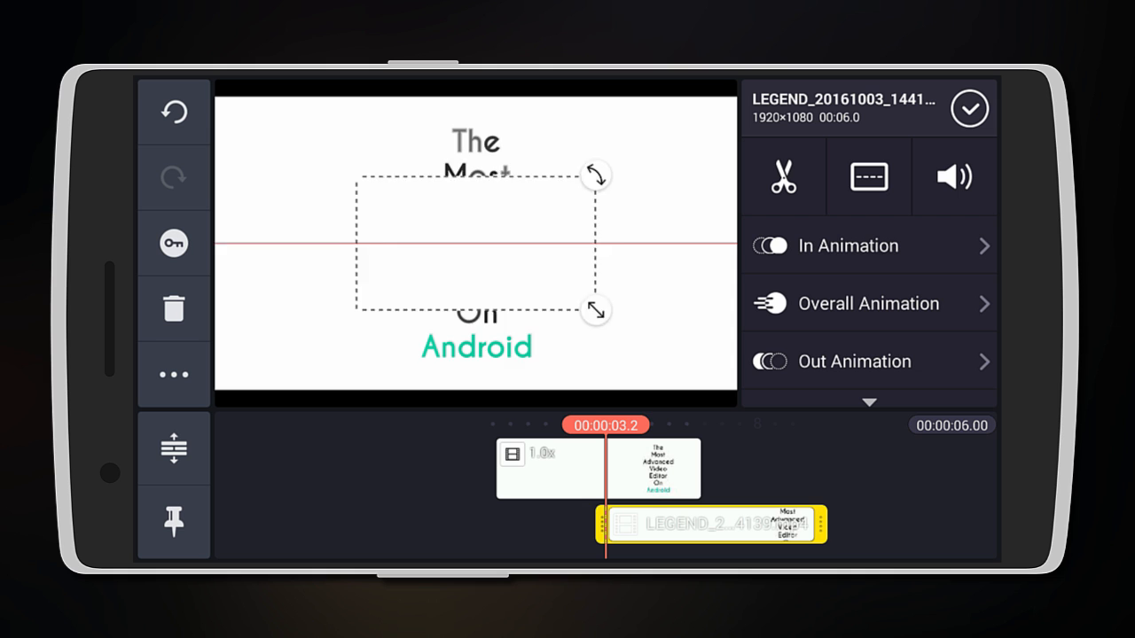
pyautogui.moveTo(596, 175); pyautogui.dragTo(587, 161)
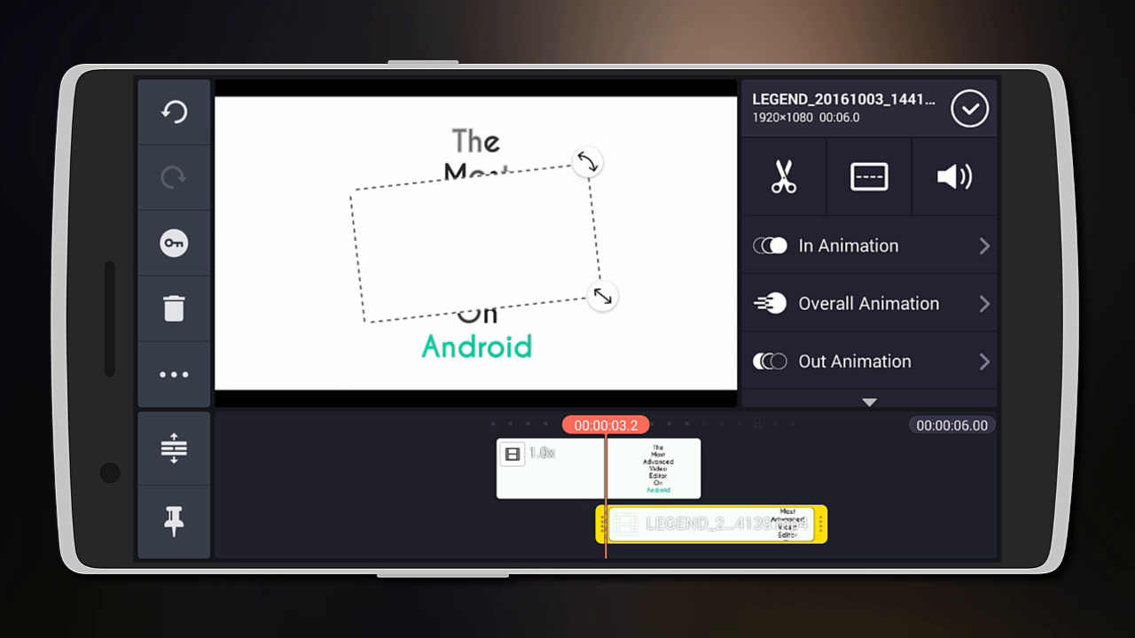
pyautogui.scroll(-3)
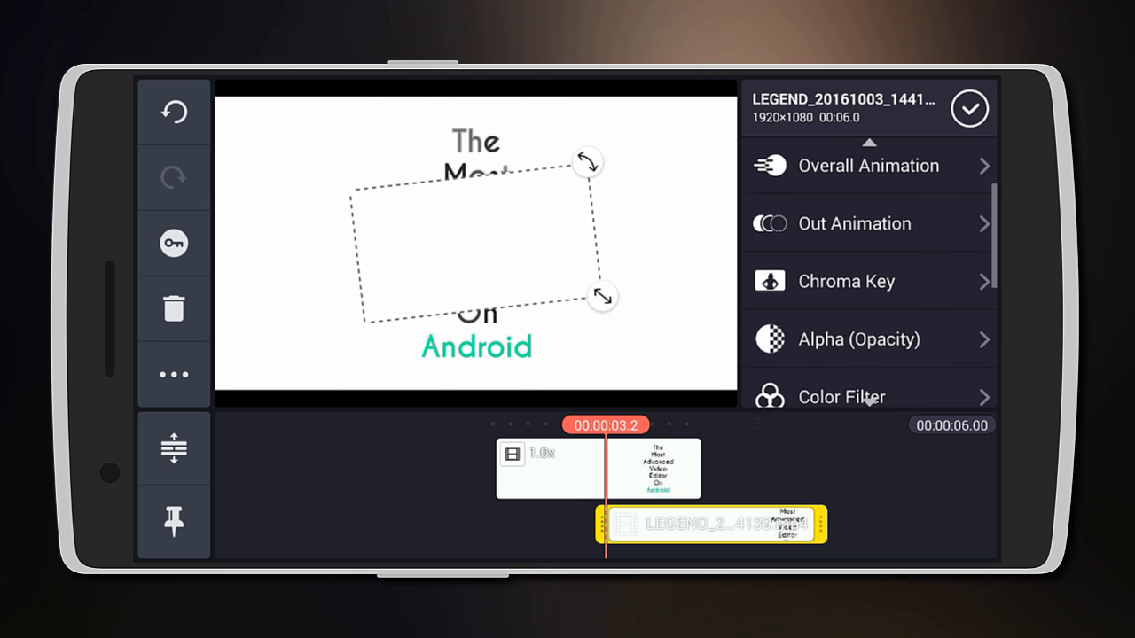
# Enable green chroma key on the Legend layer with a 50% upper threshold
pyautogui.click(845, 281)
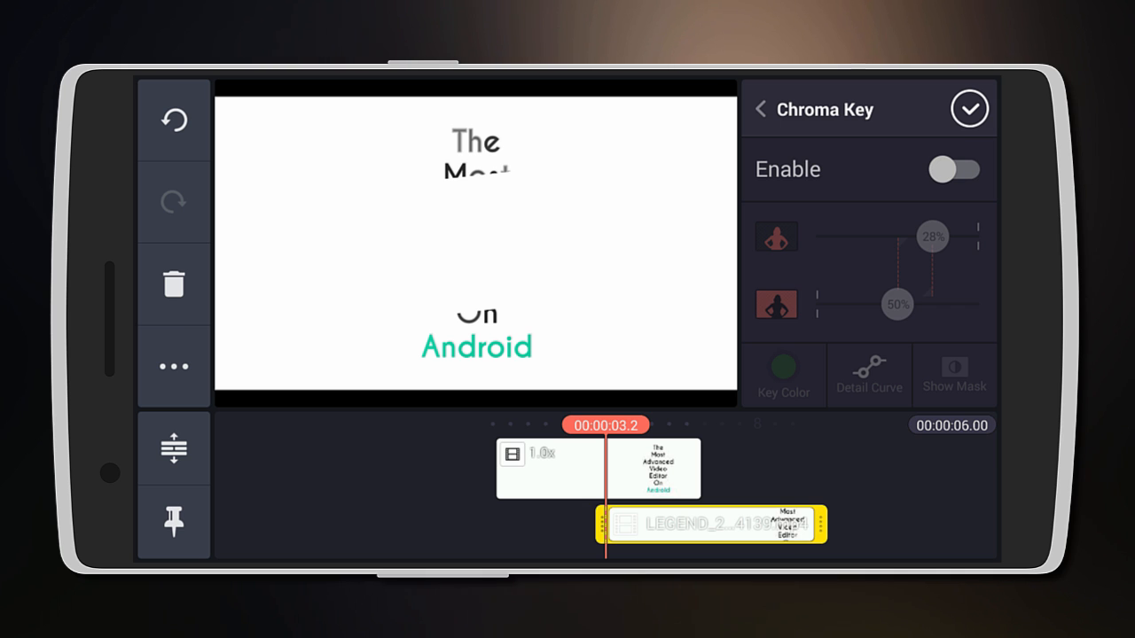
pyautogui.click(956, 169)
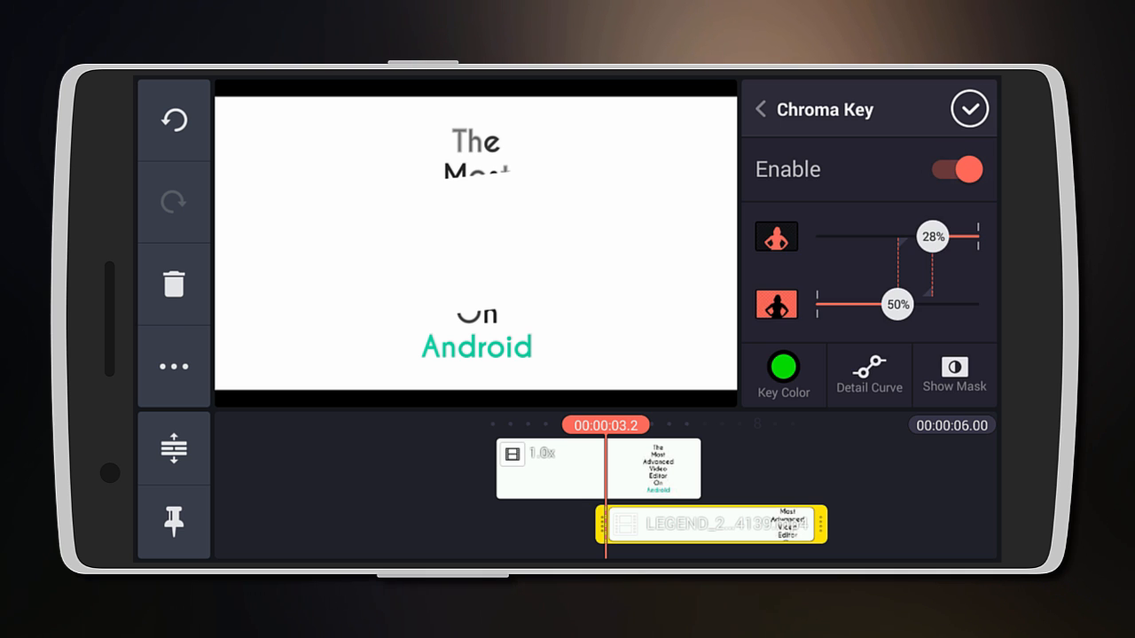
pyautogui.moveTo(932, 236); pyautogui.dragTo(896, 236)
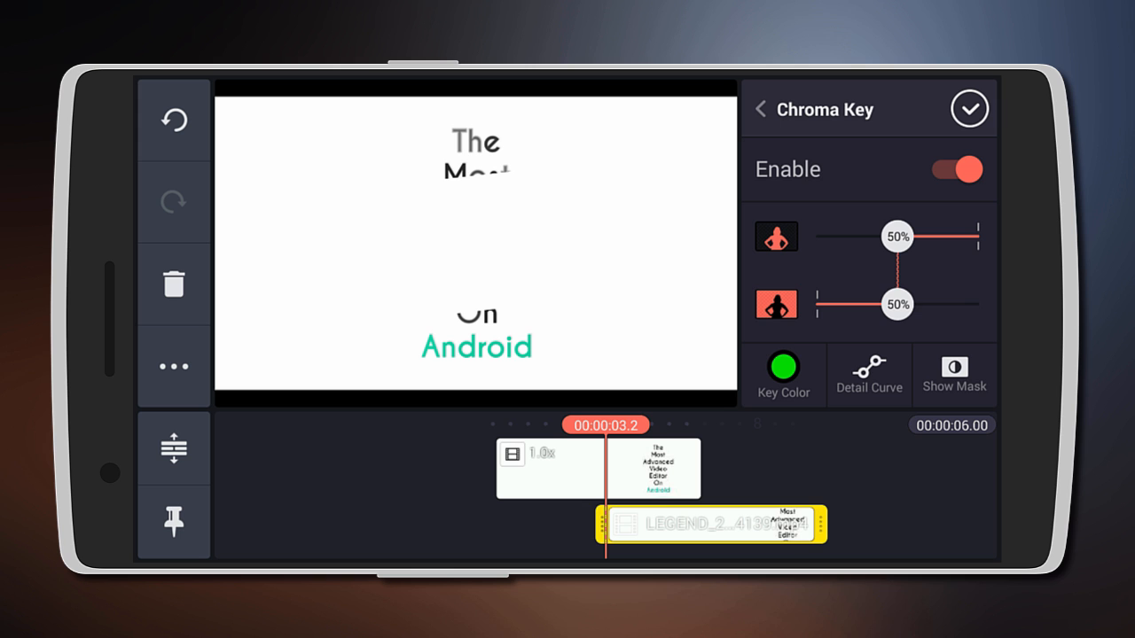
pyautogui.click(783, 374)
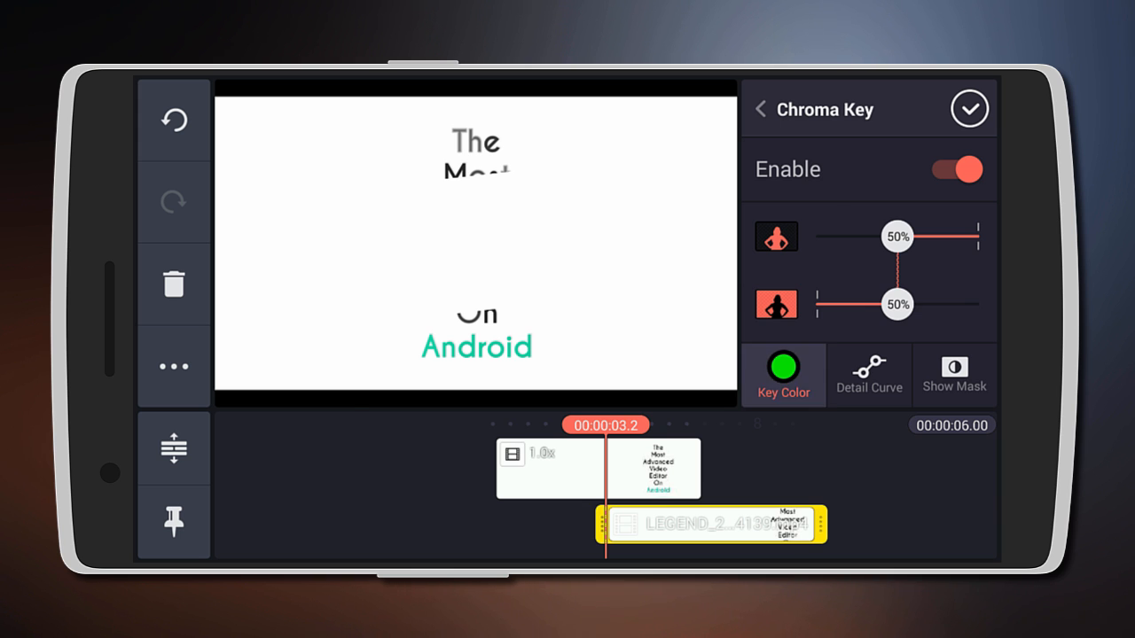
pyautogui.click(783, 374)
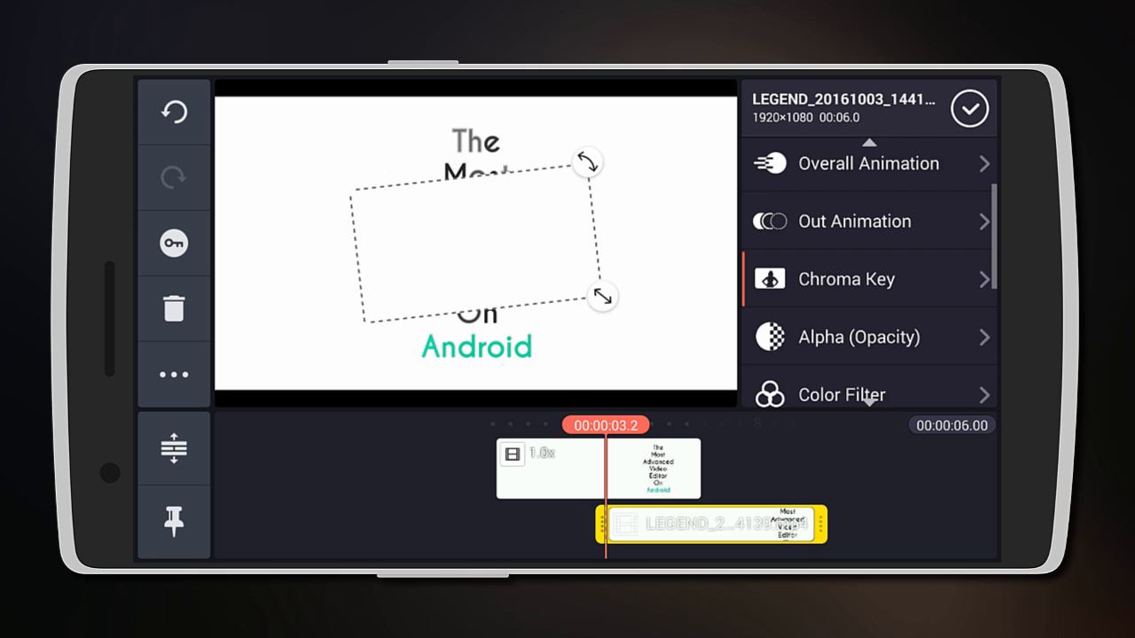
# Check the layer's Alpha (Opacity) setting and scroll through its options list
pyautogui.click(858, 337)
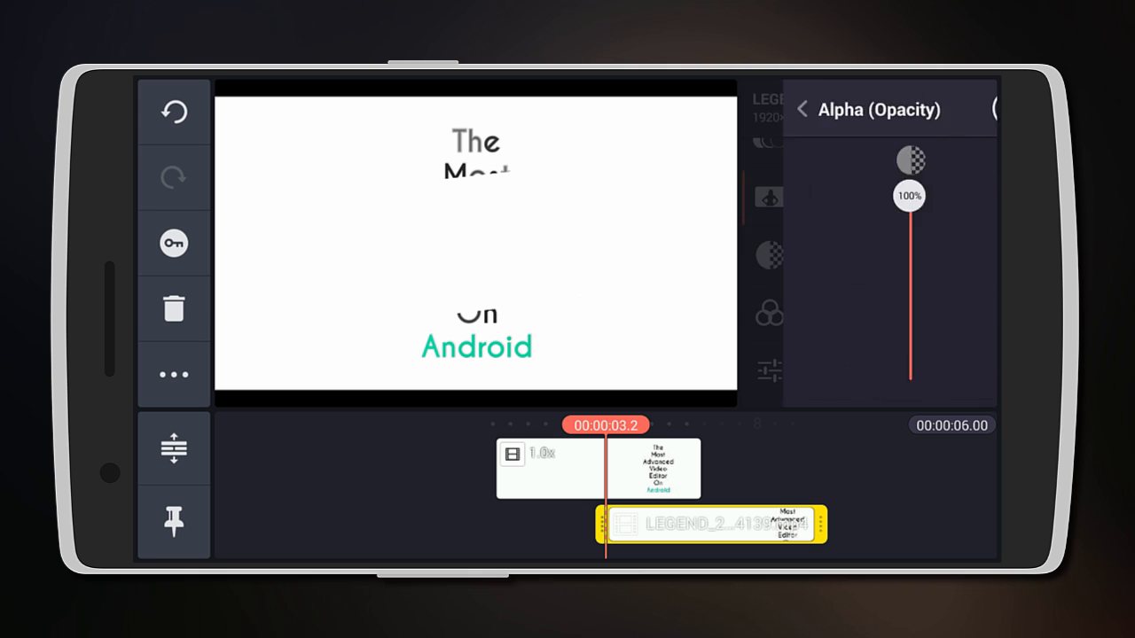
pyautogui.click(800, 108)
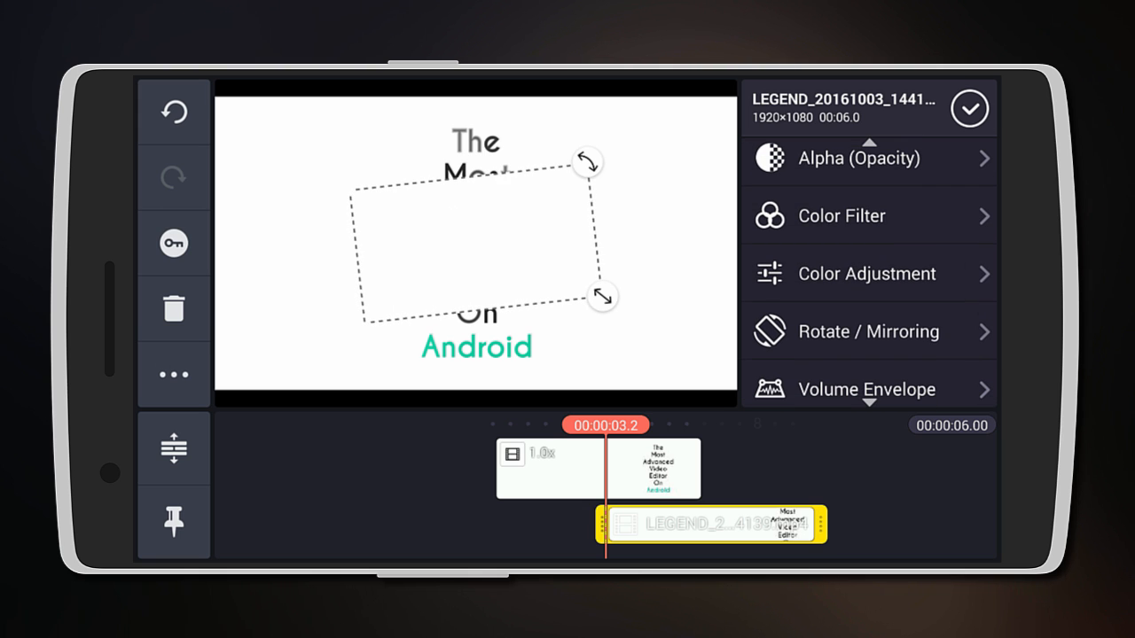
pyautogui.scroll(-3)
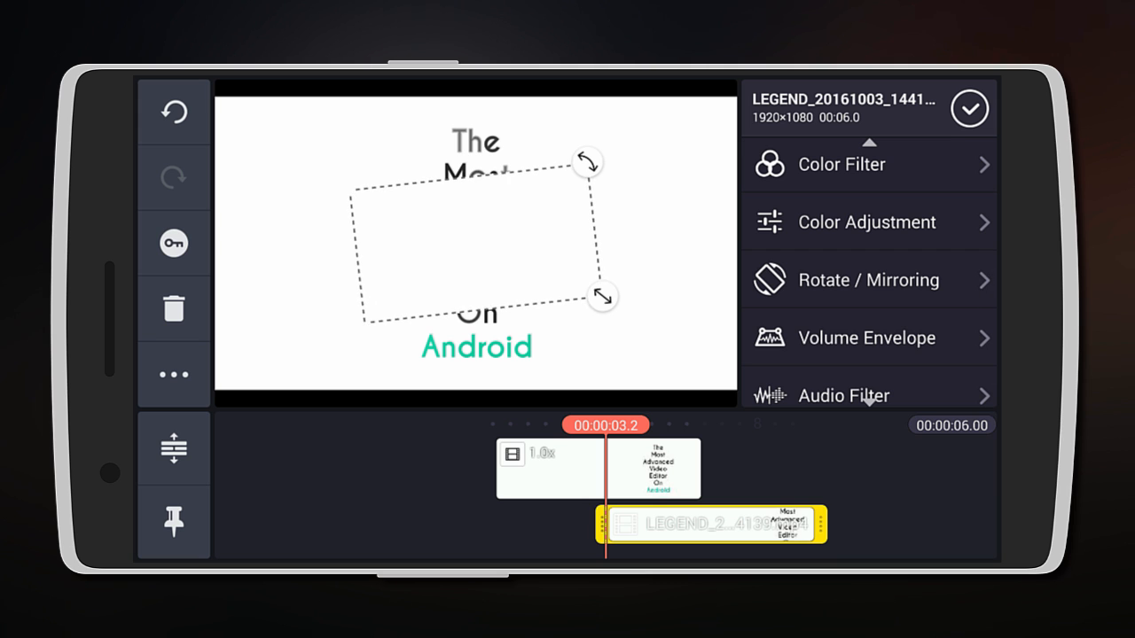
pyautogui.scroll(-3)
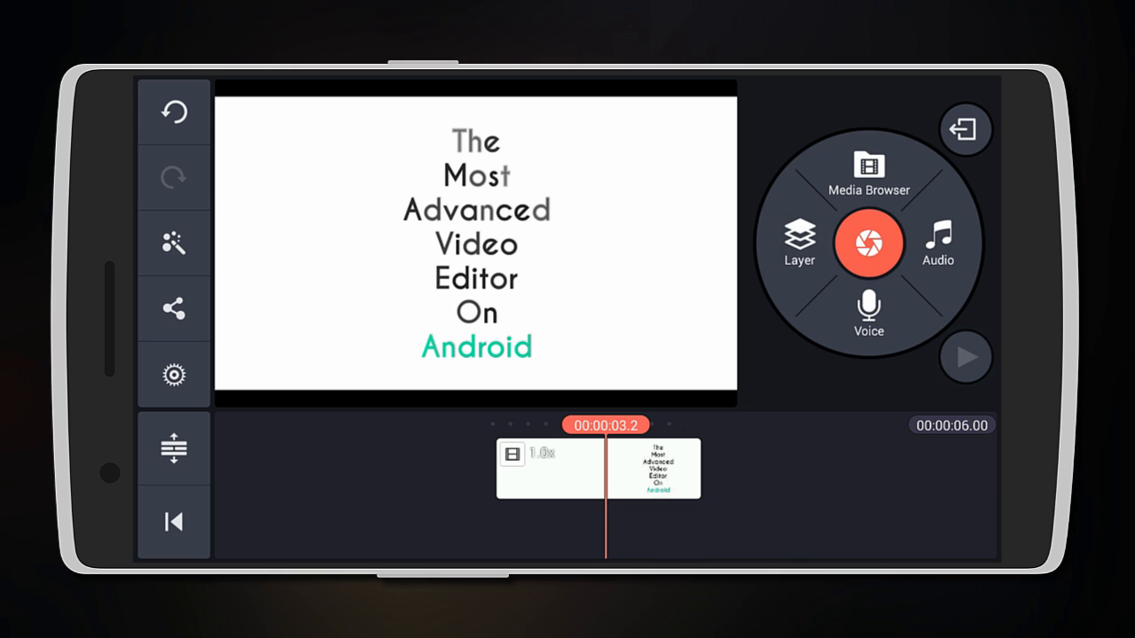
# Review the Audio and Video fade-in/fade-out tabs in Project Settings, then confirm with Done
pyautogui.click(966, 357)
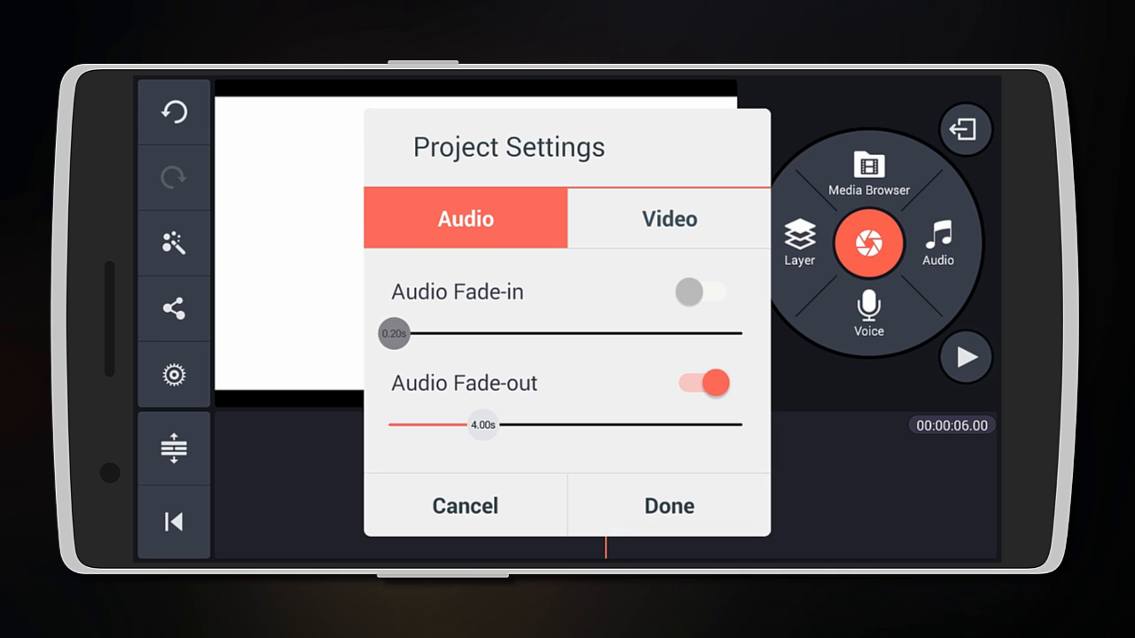
pyautogui.click(668, 218)
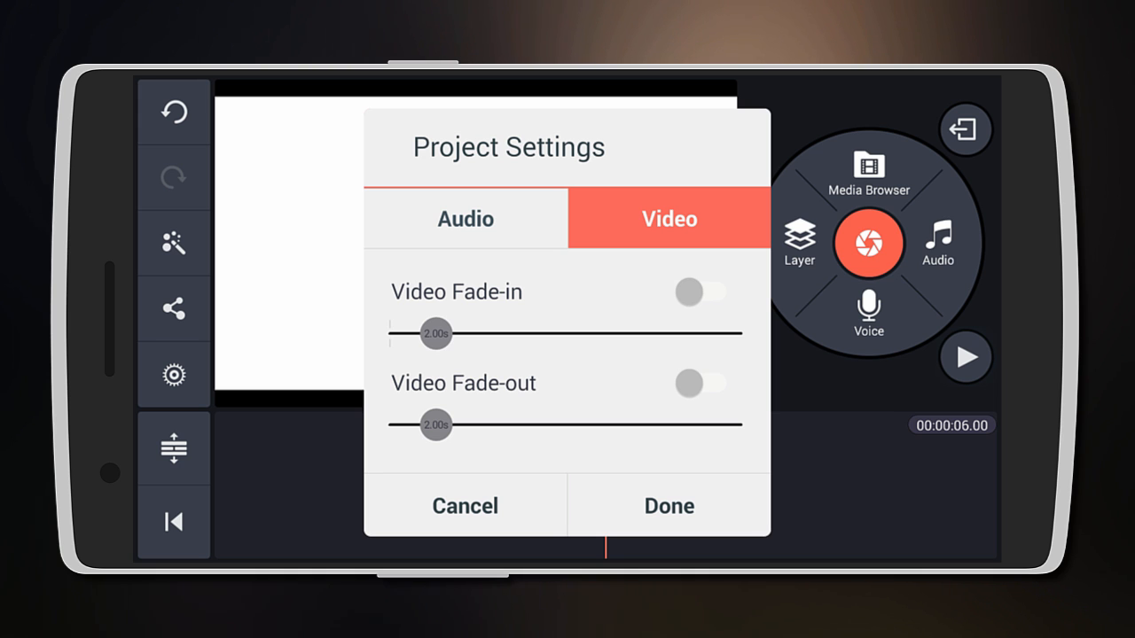
pyautogui.click(668, 506)
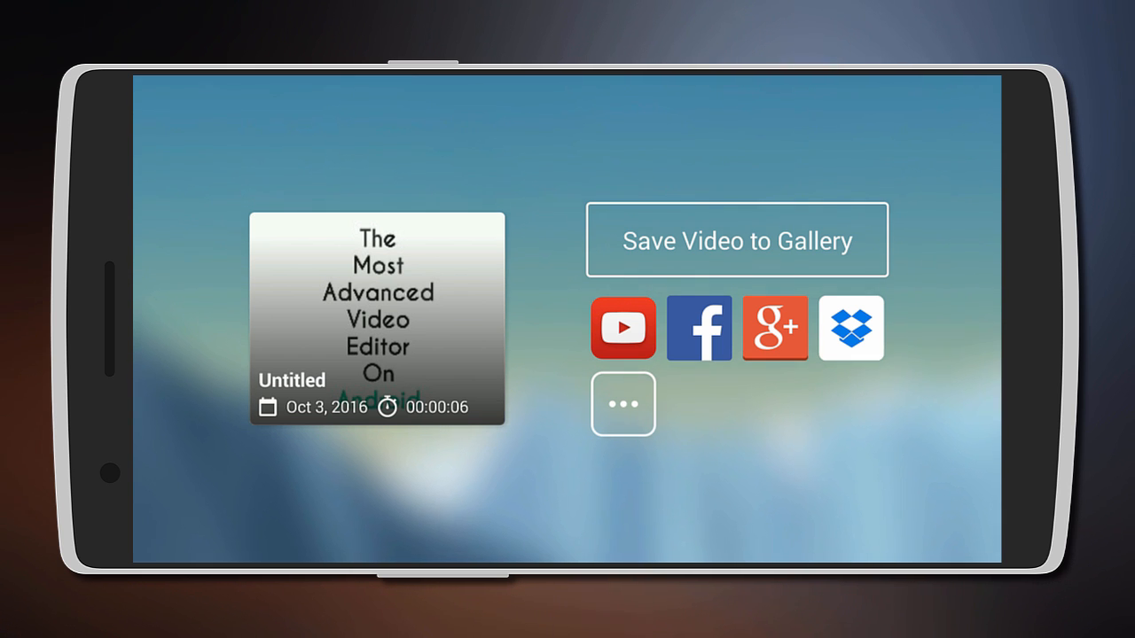
# Choose Save Video to Gallery to list Full HD, High Definition and Low Quality
pyautogui.click(737, 240)
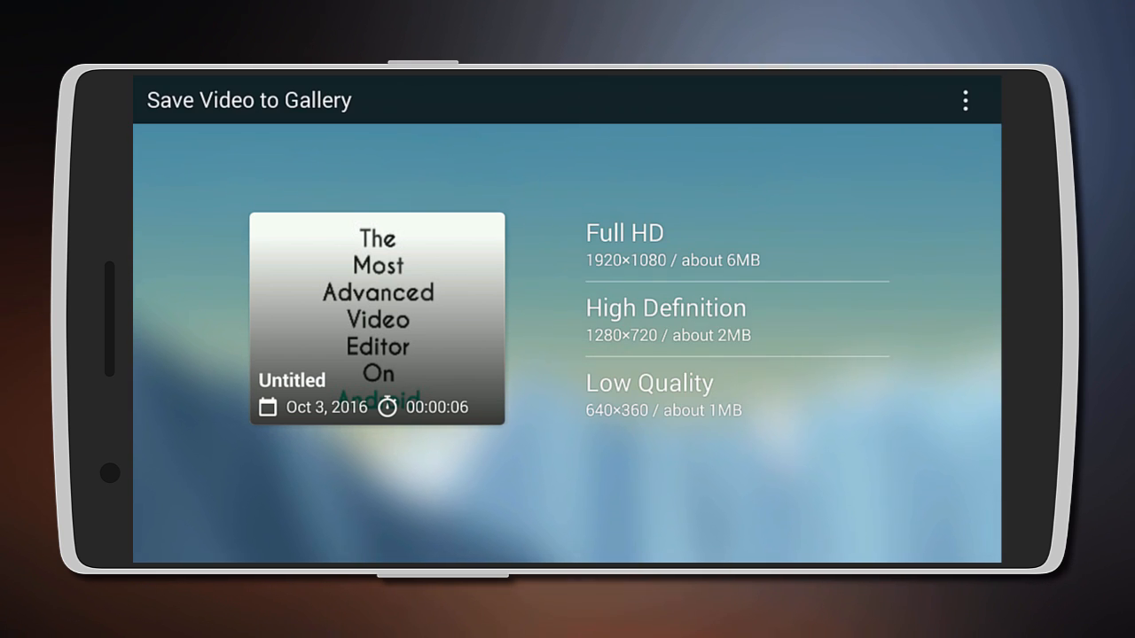